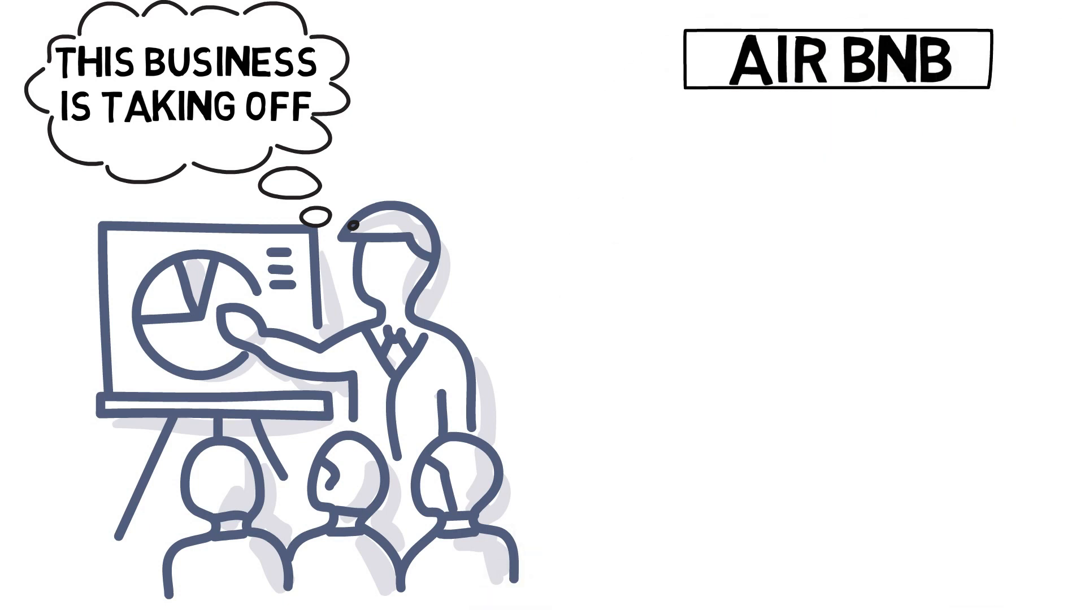
{"action": "type", "text": "BEEN AROUND FOR 7-8 Y"}
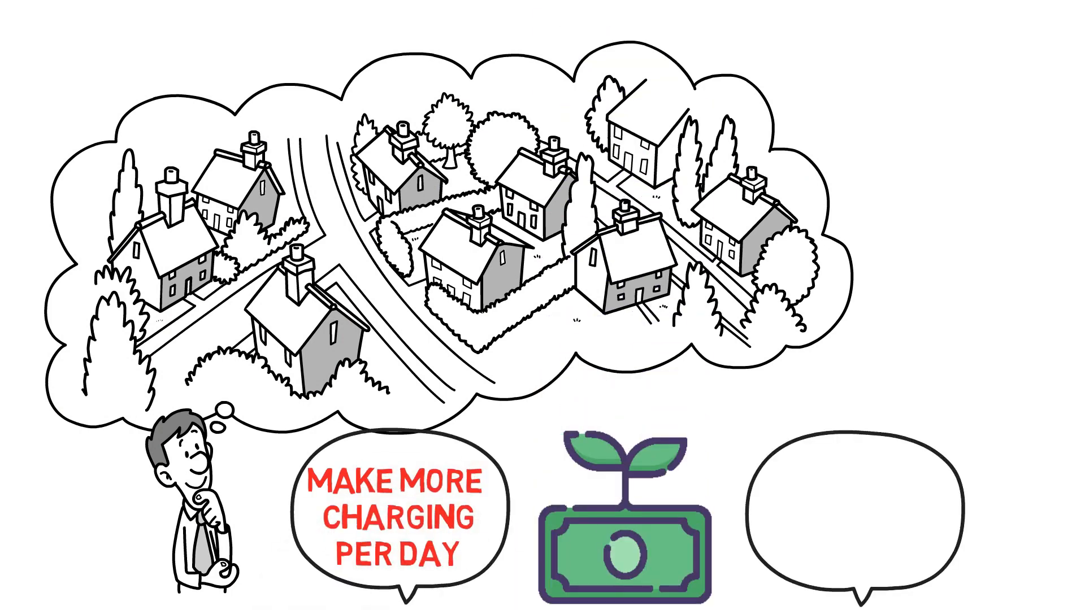
{"action": "type", "text": "INCOME WIL"}
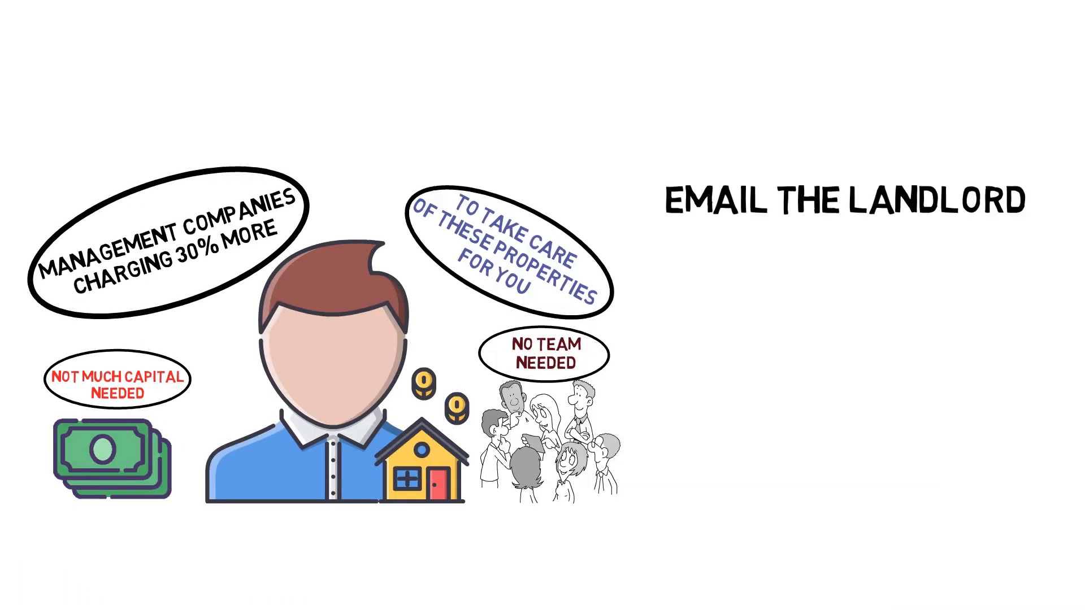
{"action": "type", "text": "THATS RENTING OUT A PROPERTY"}
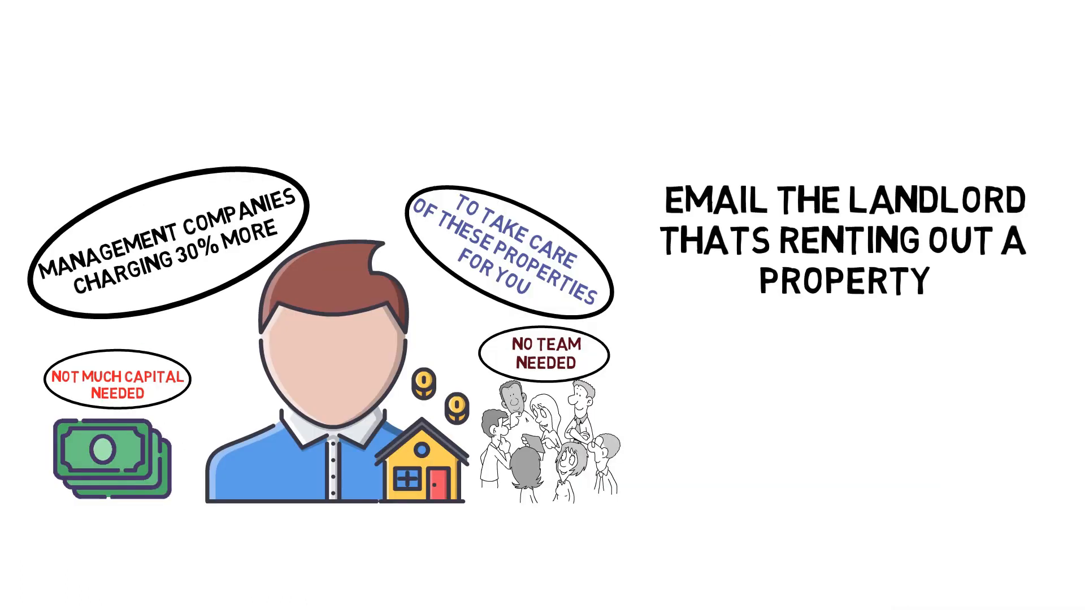